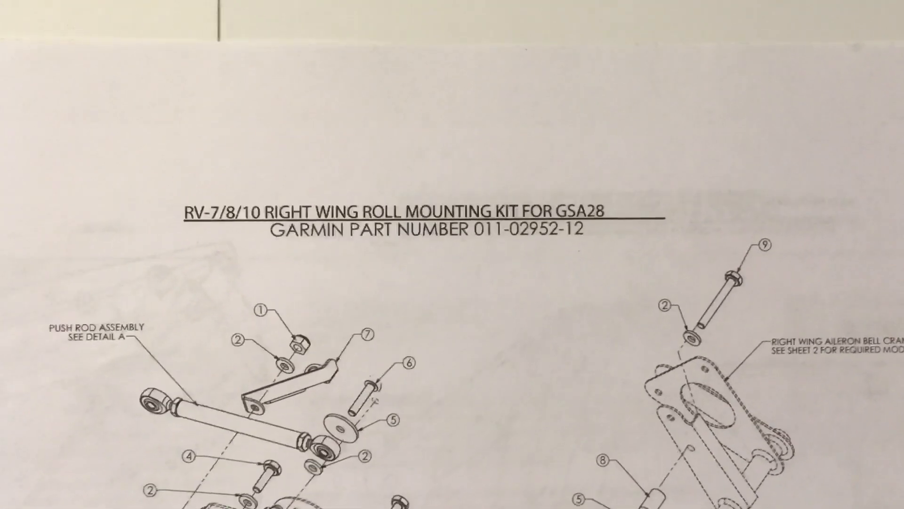
scroll(down, 3)
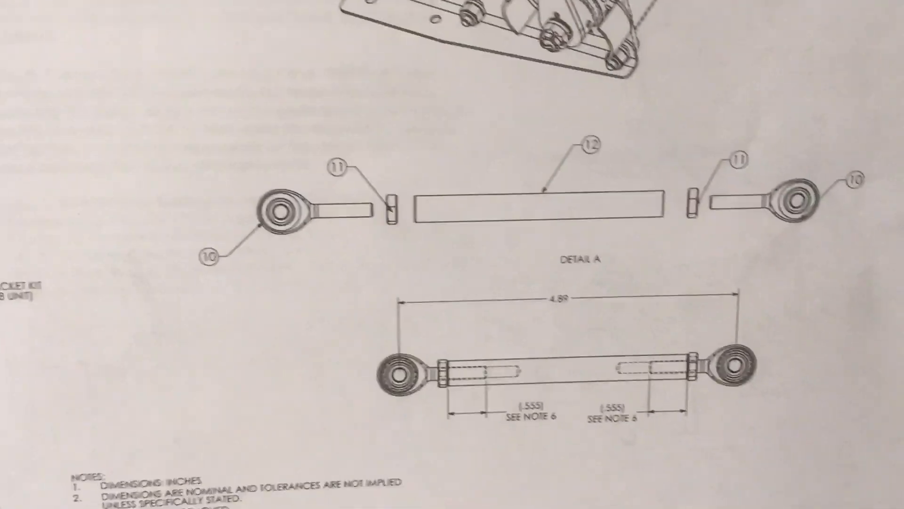